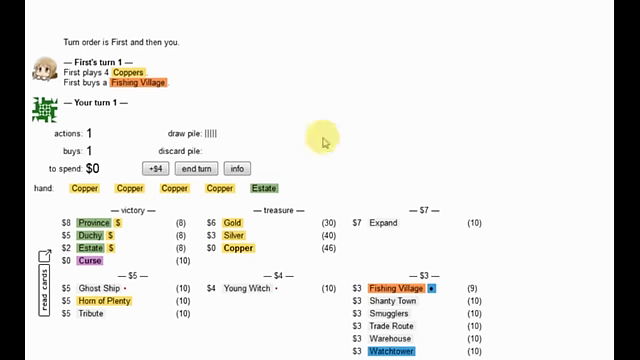
mouse_move(256, 292)
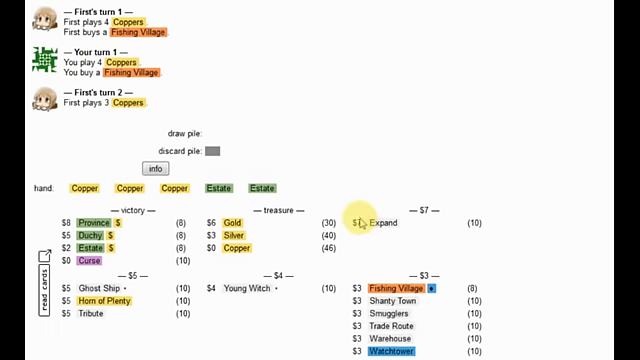
mouse_move(360, 222)
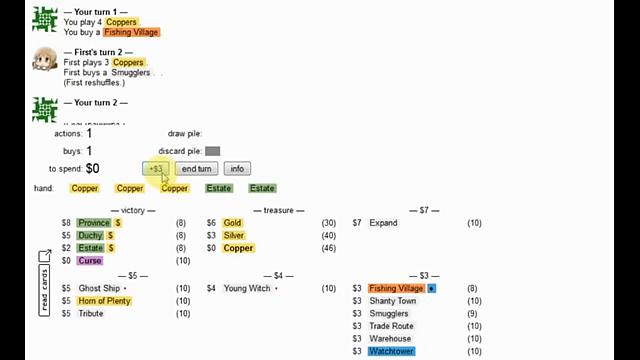
Play all treasures, then lead the next turn with Fishing Village for extra actions and coin
click(206, 164)
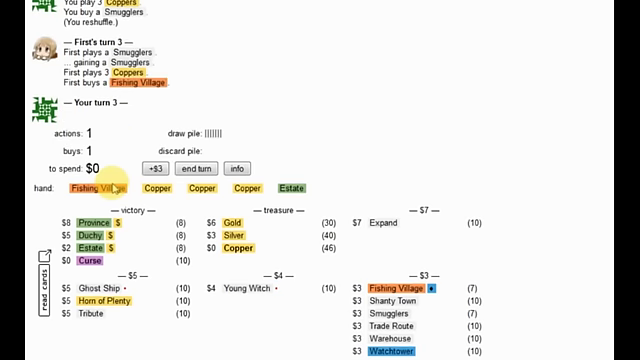
click(96, 188)
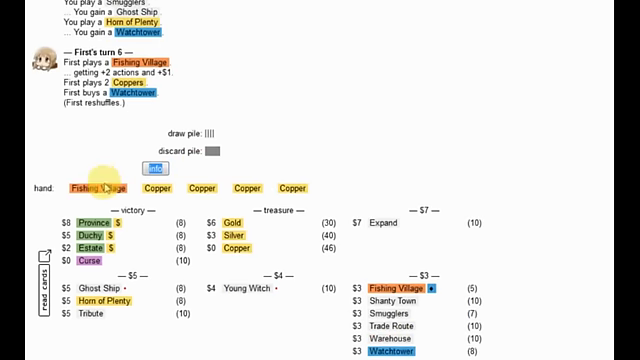
Play Fishing Village and the treasures for $4, then review the Ghost Ship return prompt
click(96, 190)
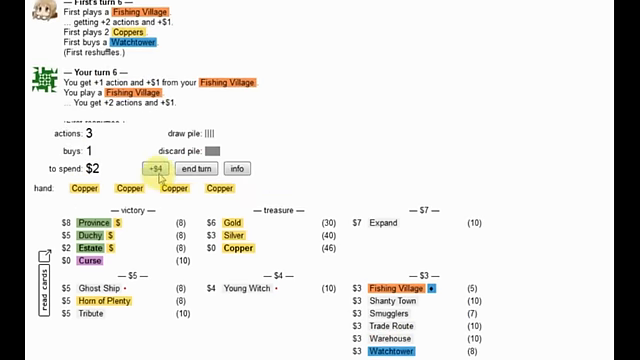
click(156, 168)
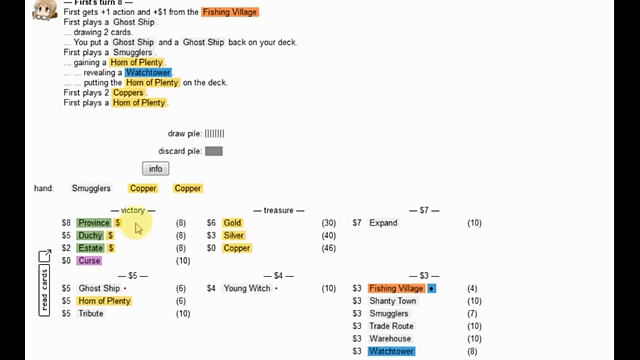
scroll(down, 3)
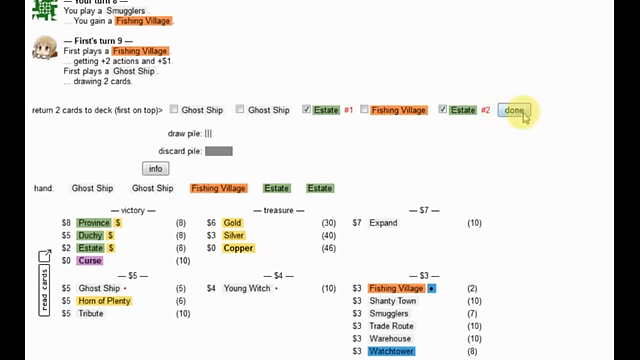
Confirm both Estates back onto the deck, then start the turn with Fishing Village
click(516, 108)
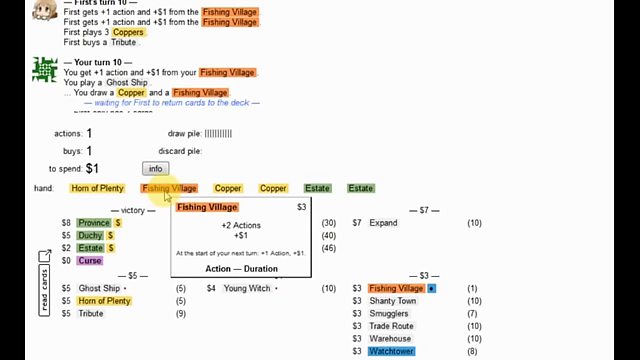
click(176, 188)
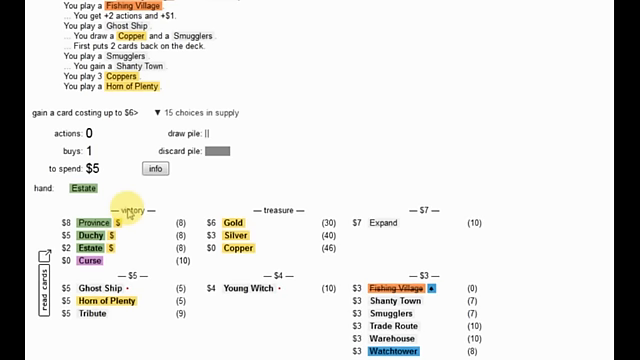
mouse_move(236, 218)
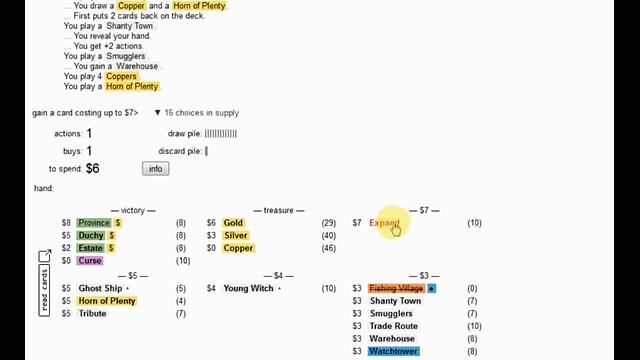
Gain an Expand from the supply with Horn of Plenty
click(384, 222)
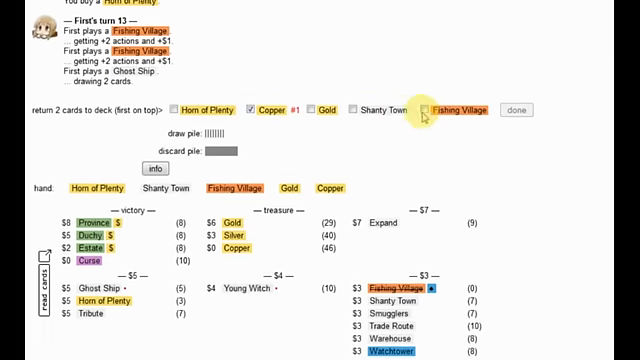
Confirm returning Horn of Plenty and a Copper, then play Fishing Village on the next turn
click(512, 108)
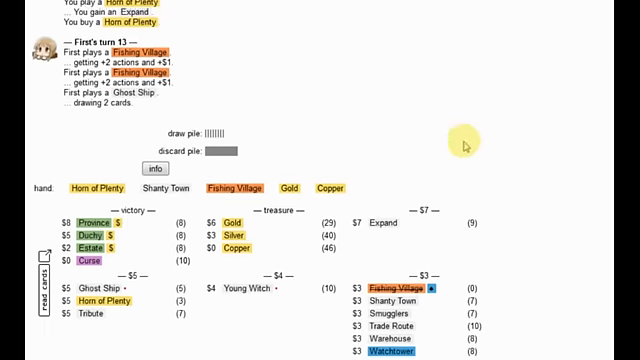
click(172, 168)
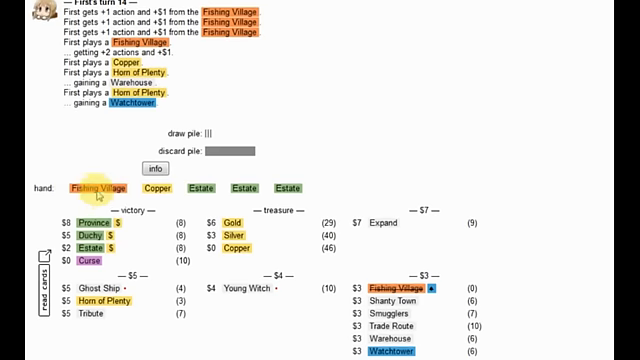
click(98, 188)
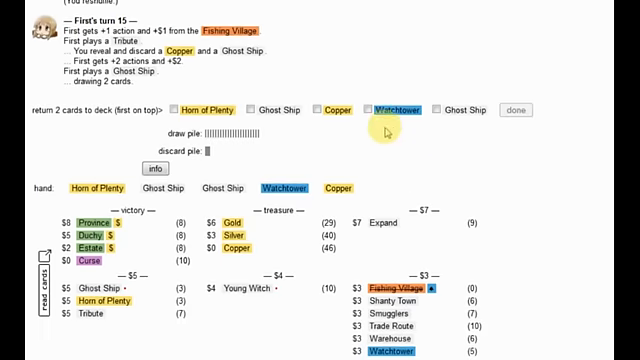
Mark Warehouse to put back, gain a Duchy with Horn of Plenty and spend the remaining coins
click(308, 110)
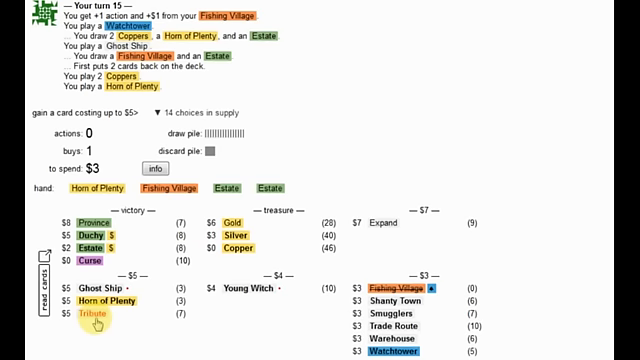
click(92, 314)
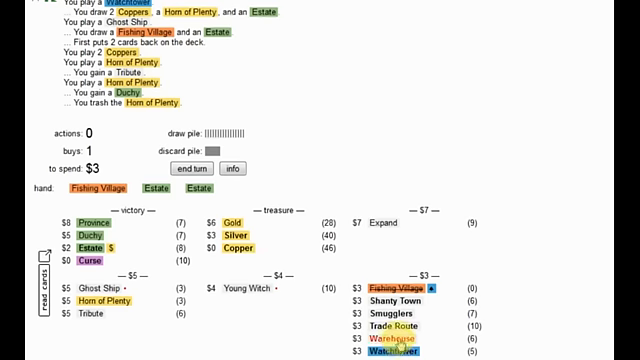
click(200, 168)
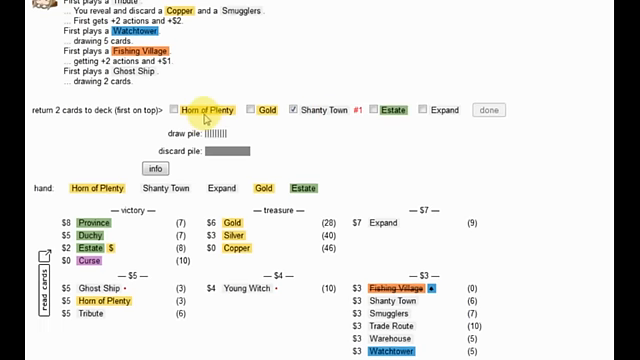
Pick Horn of Plenty as the second card returned after Shanty Town
click(180, 112)
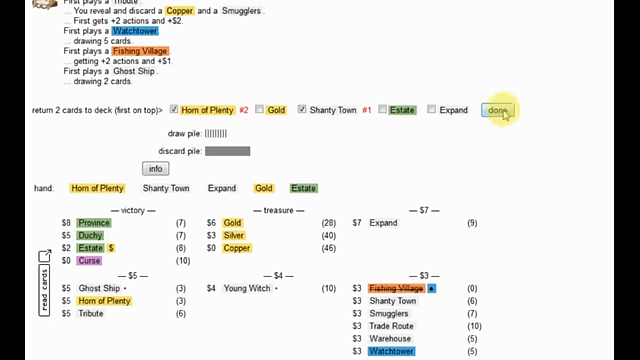
Confirm returning the two chosen cards and follow First's turn in the log
click(496, 110)
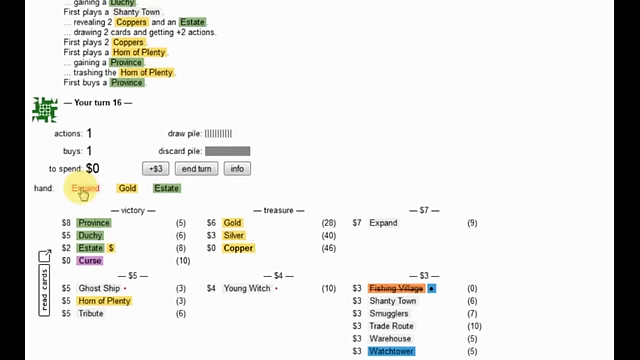
mouse_move(84, 188)
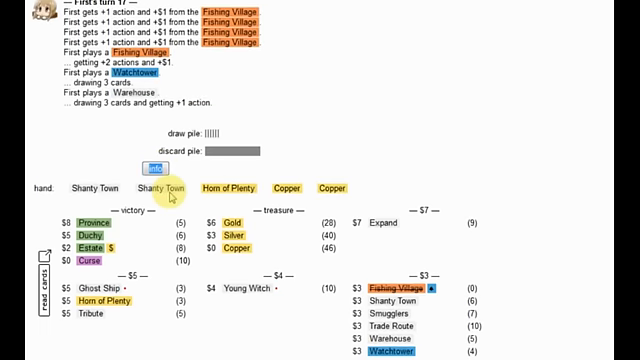
scroll(down, 3)
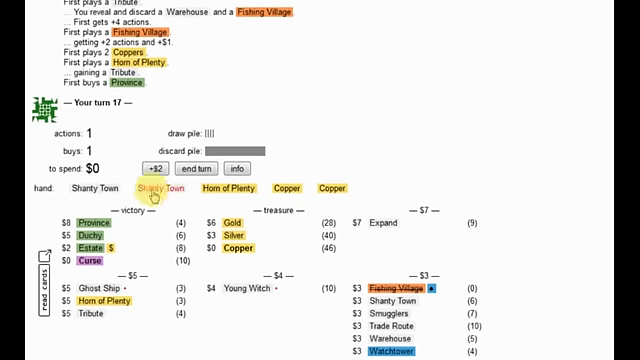
Play Shanty Town and buy another Shanty Town, then open turn 18 with Tribute
click(152, 188)
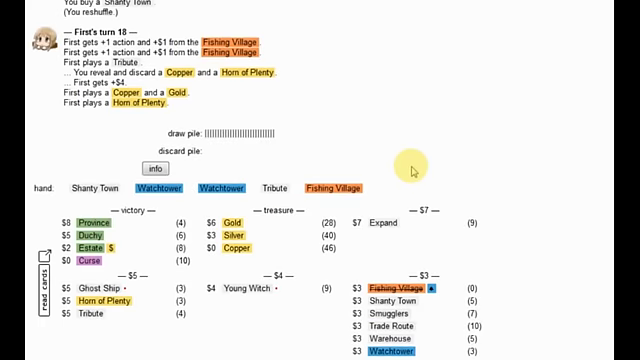
click(334, 186)
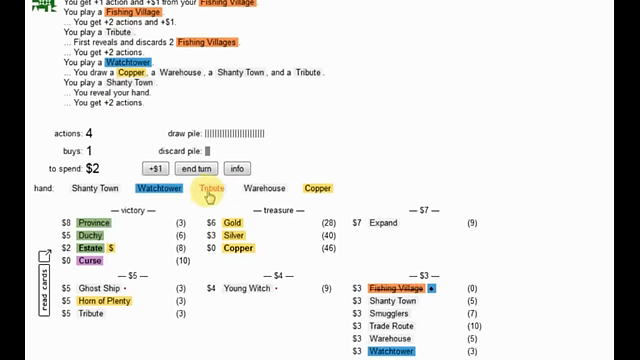
click(204, 188)
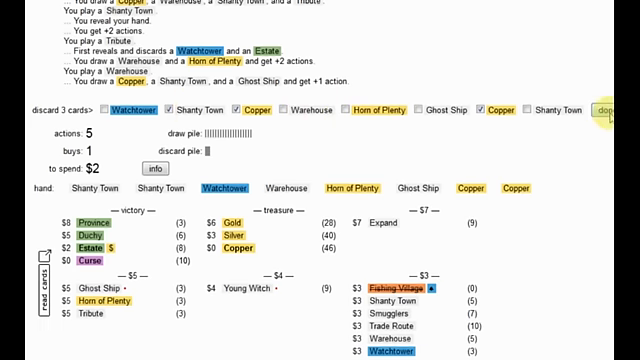
Confirm the three cards discarded for the Warehouse
click(606, 110)
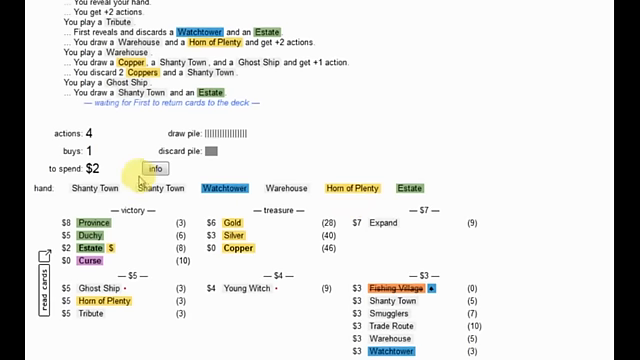
mouse_move(336, 160)
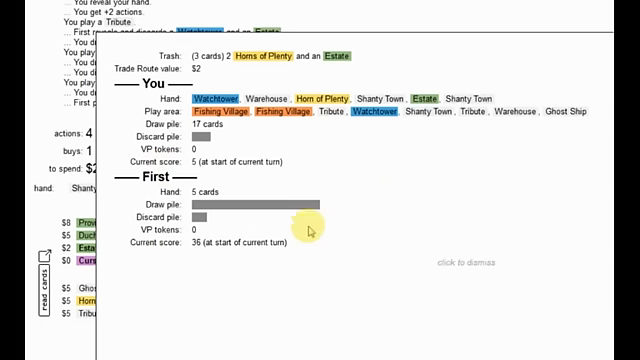
Finish the Warehouse discard, then play Shanty Town and Fishing Village from the hand
click(310, 230)
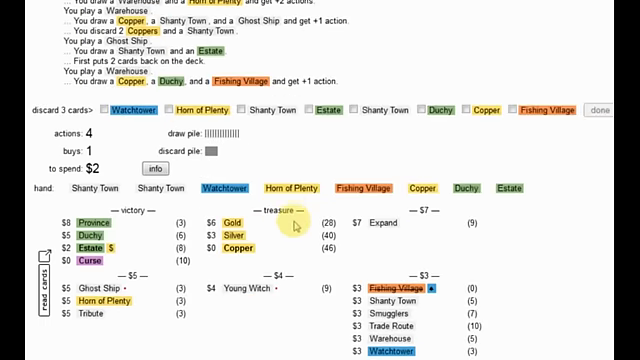
click(312, 108)
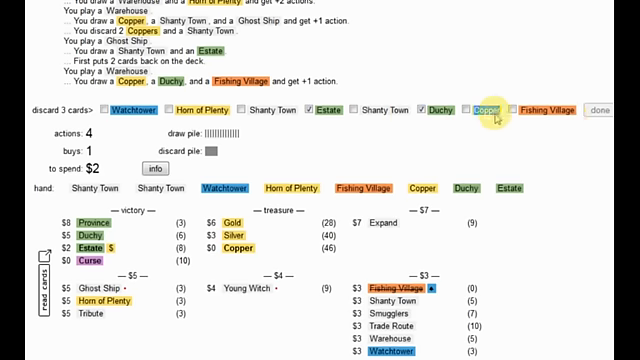
click(598, 110)
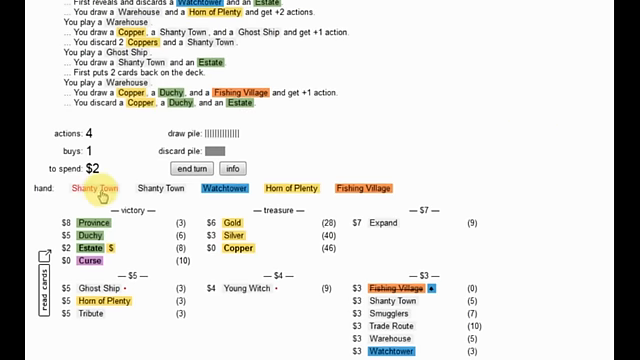
click(98, 188)
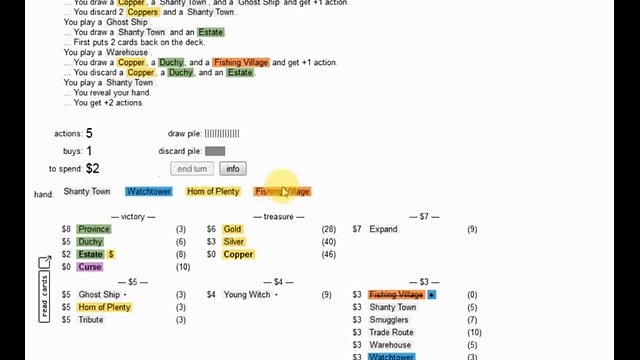
click(288, 190)
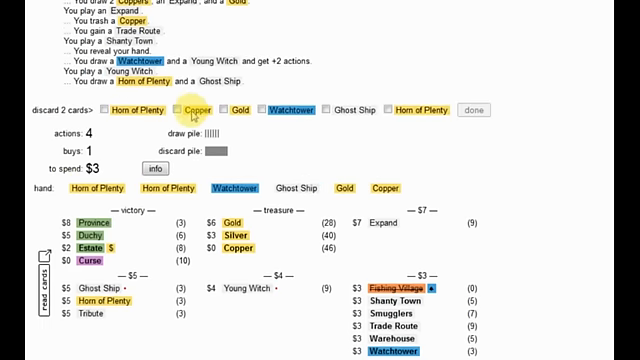
Discard the Copper and Warehouse to the Young Witch and confirm
click(180, 110)
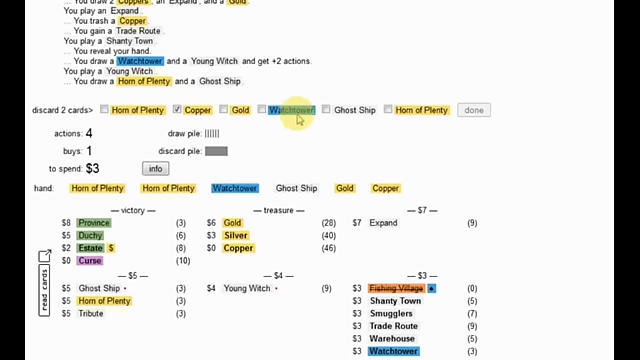
click(280, 110)
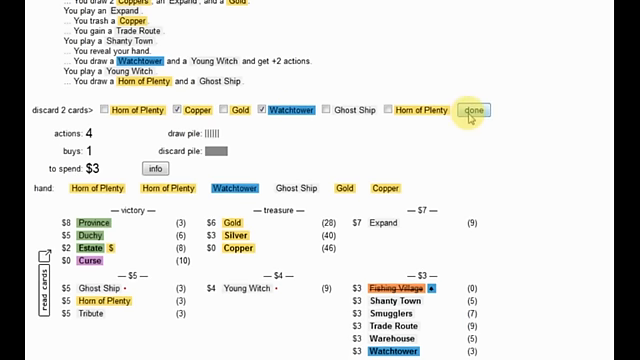
click(470, 110)
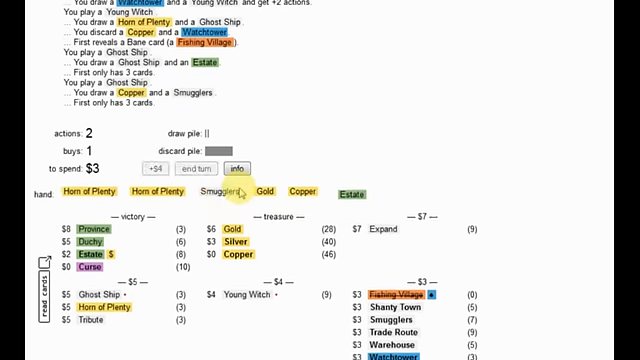
Play Tribute and the following action cards until the discard-3 prompt appears
click(216, 192)
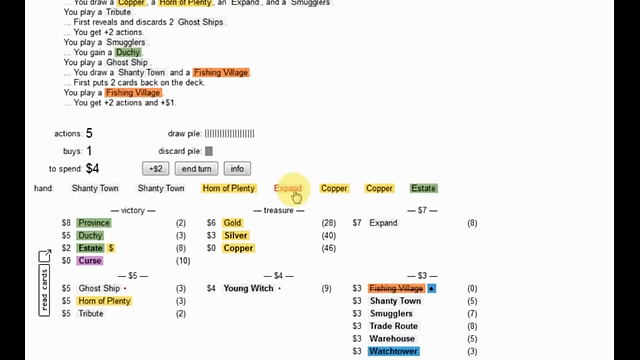
click(290, 188)
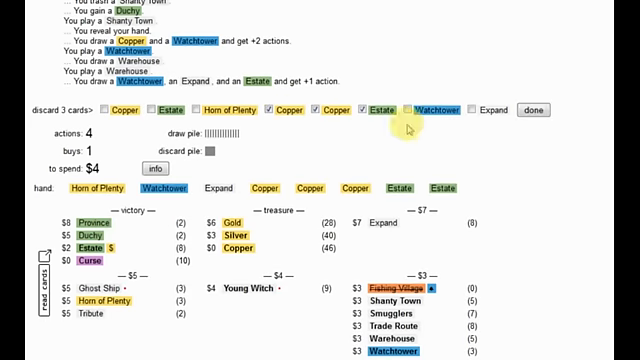
Mark a card for the three-card Warehouse discard
click(526, 108)
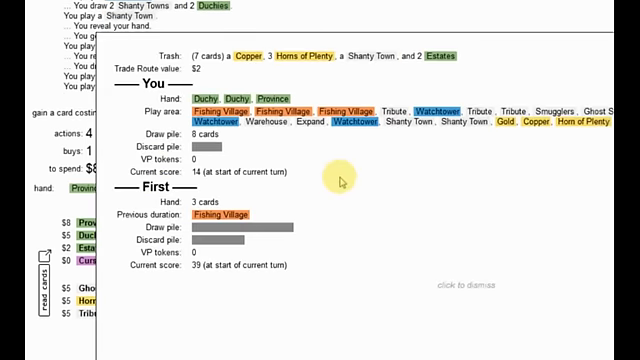
Close the game summary to resume playing Warehouses
click(338, 182)
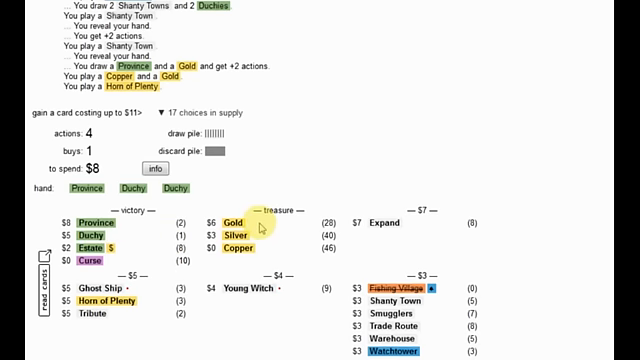
mouse_move(162, 270)
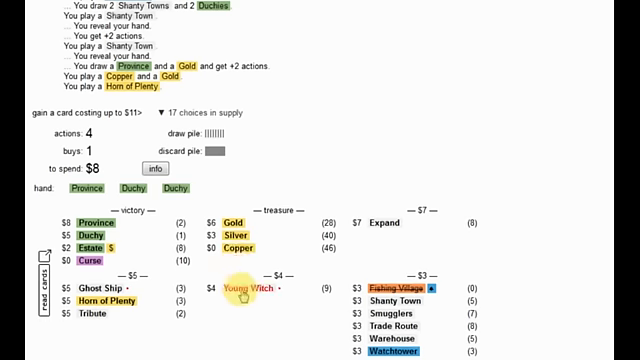
mouse_move(244, 288)
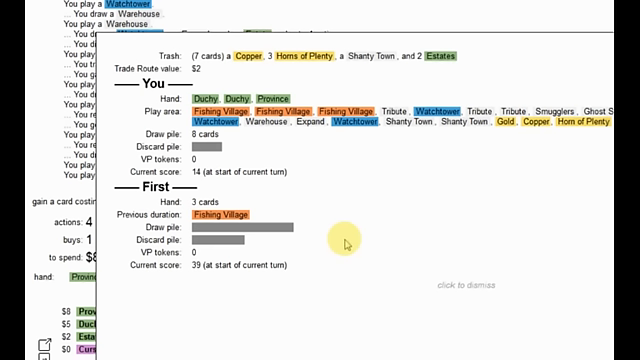
mouse_move(348, 228)
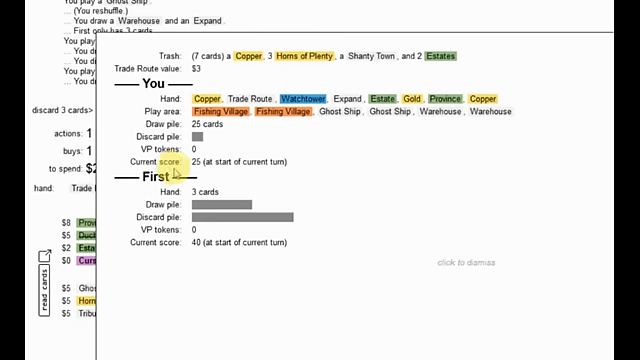
mouse_move(320, 160)
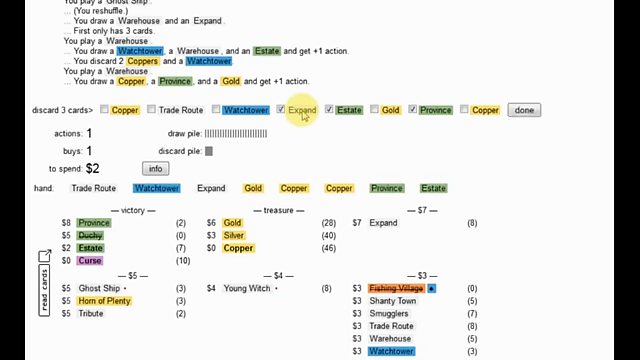
Choose a card to discard for the Warehouse before ending the turn
click(522, 108)
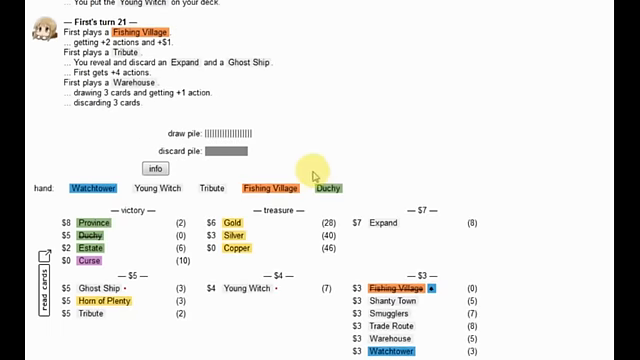
Play Fishing Village and Young Witch to start the turn's action chain
click(280, 184)
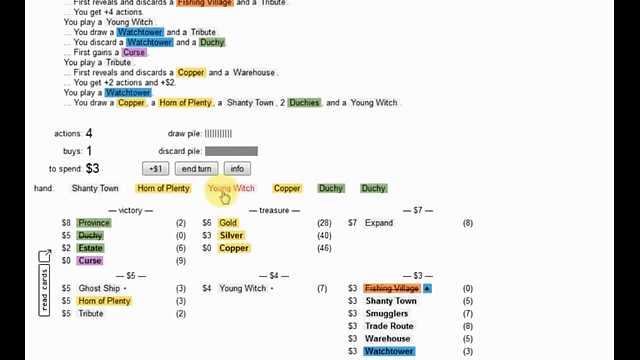
click(232, 190)
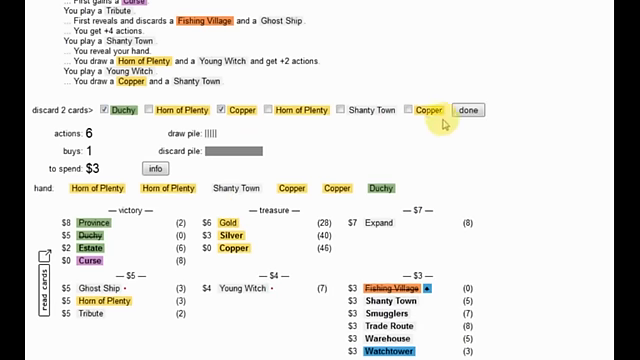
Confirm the two discarded cards so the turn can end
click(464, 112)
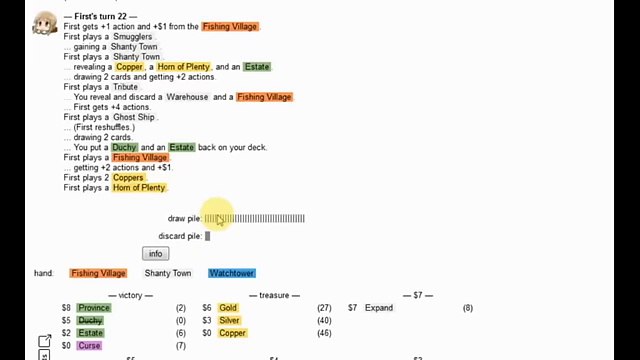
Play Shanty Town and Young Witch on turn 22, reaching the discard-two choice
scroll(down, 3)
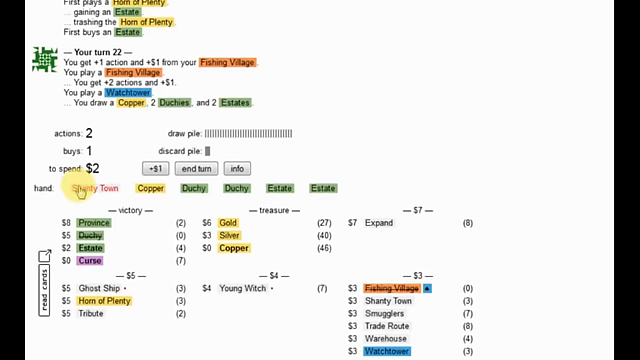
click(96, 188)
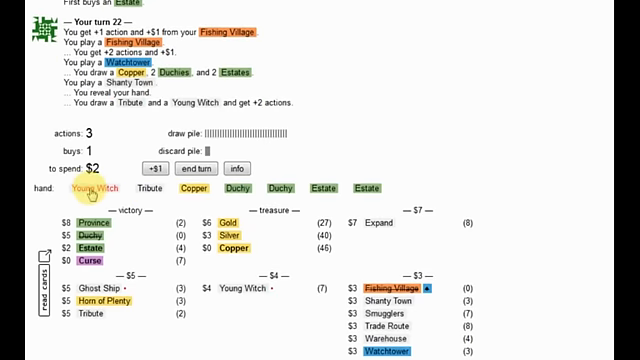
click(90, 188)
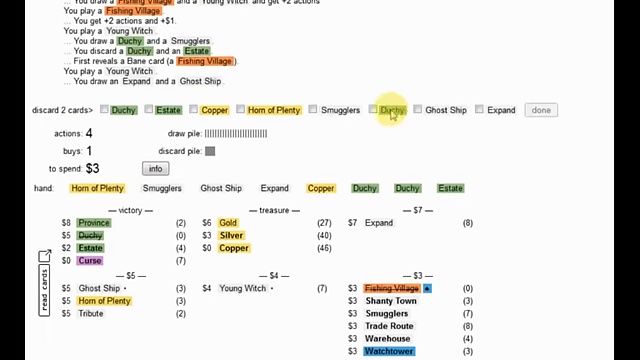
Mark the Duchy and Estate and confirm the Young Witch discard
click(160, 112)
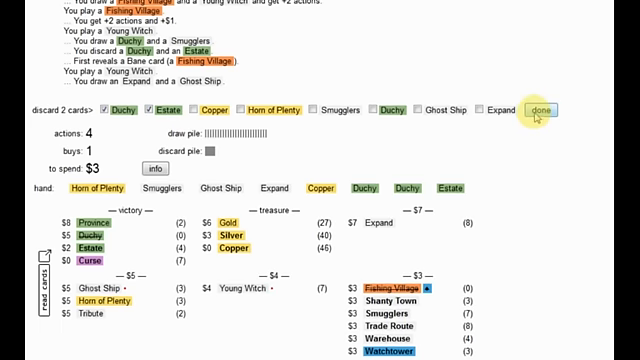
click(540, 106)
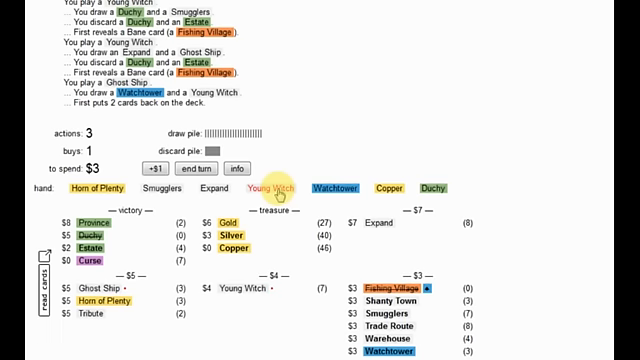
Play the second Young Witch, drawing two Golds and discarding a Warehouse and Duchy
click(256, 186)
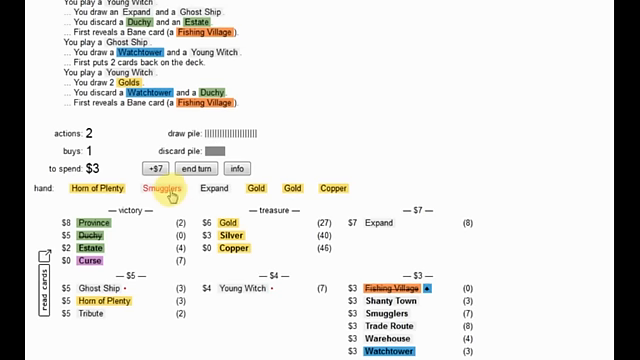
mouse_move(160, 190)
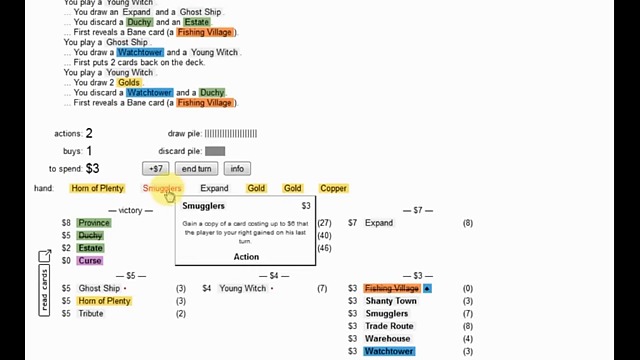
Play Smugglers to gain an Estate, then play the Expand card
click(152, 188)
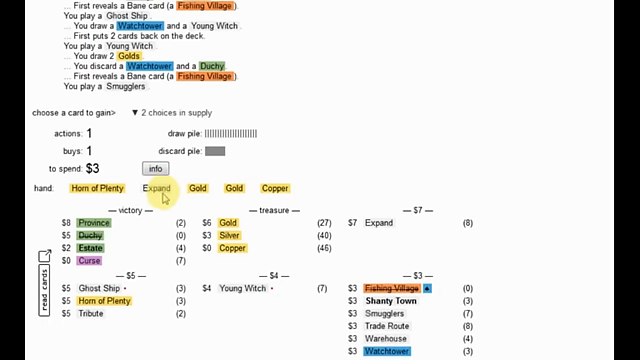
mouse_move(90, 244)
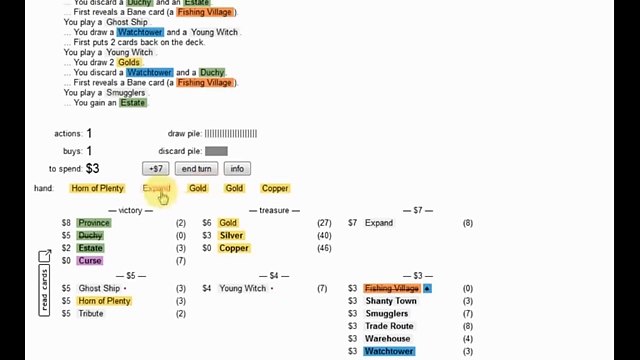
mouse_move(160, 188)
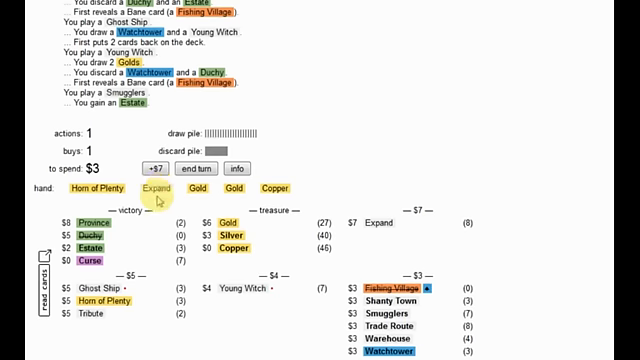
click(156, 188)
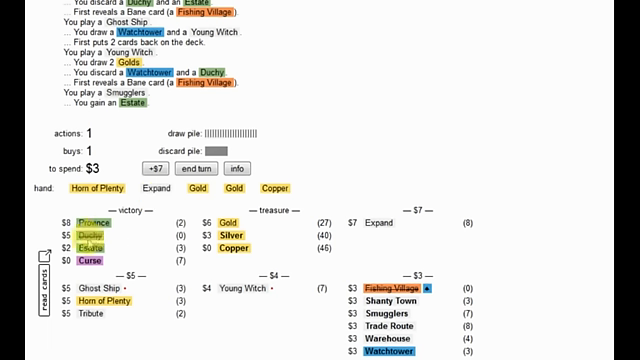